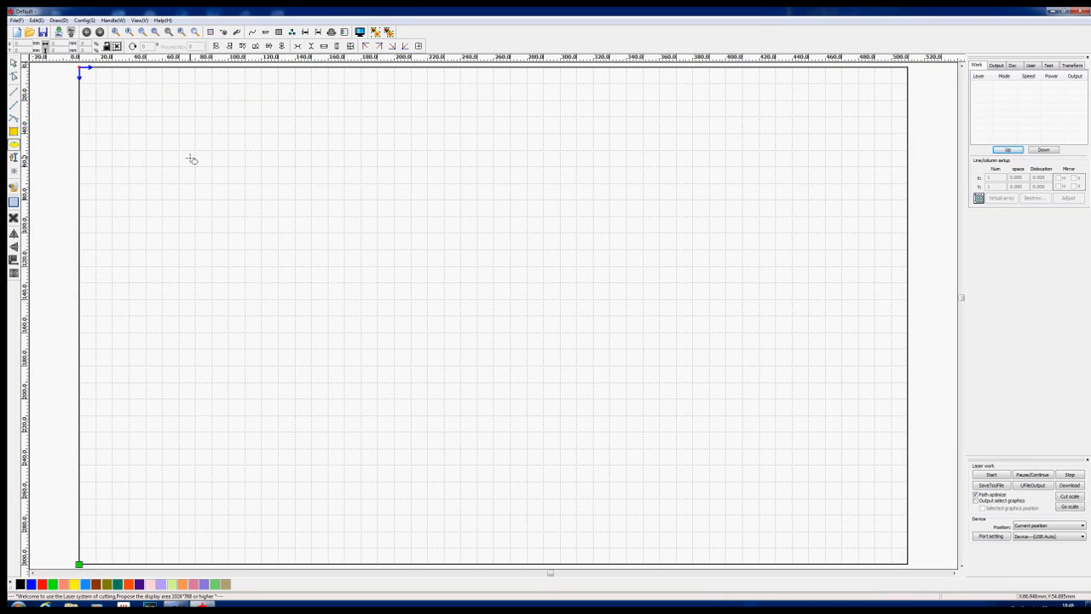
Draw a circle near the upper left of the work area, creating a black Cut layer.
{"action": "left_click_drag", "start_coordinate": [192, 157], "coordinate": [220, 202]}
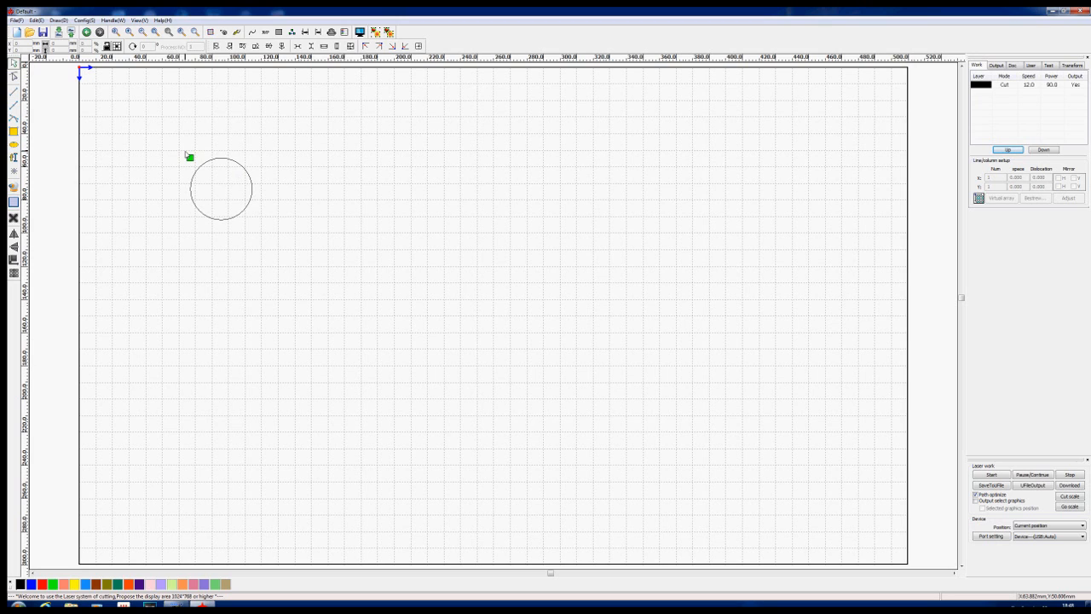
{"action": "mouse_move", "coordinate": [196, 207]}
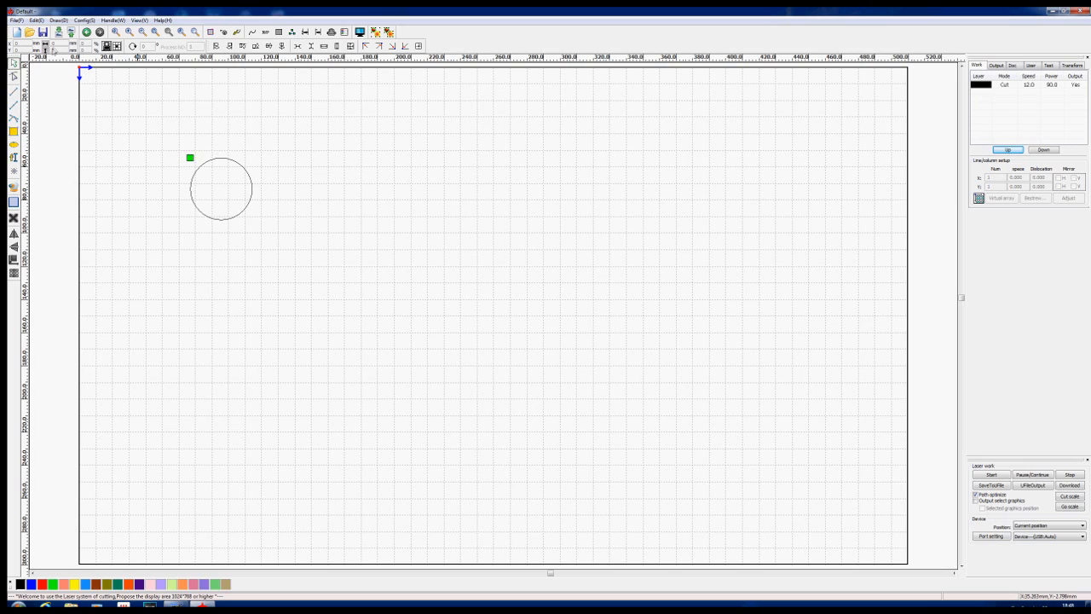
{"action": "left_click", "coordinate": [221, 188]}
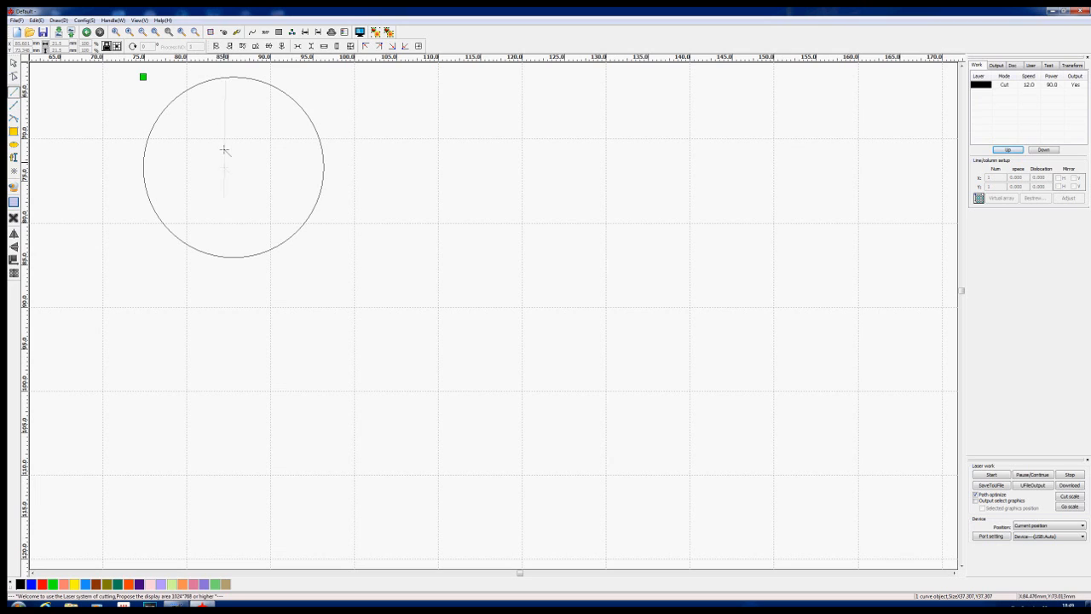
Draw a vertical and a horizontal line crossing through the circle's centre.
{"action": "left_click_drag", "start_coordinate": [224, 77], "coordinate": [224, 256]}
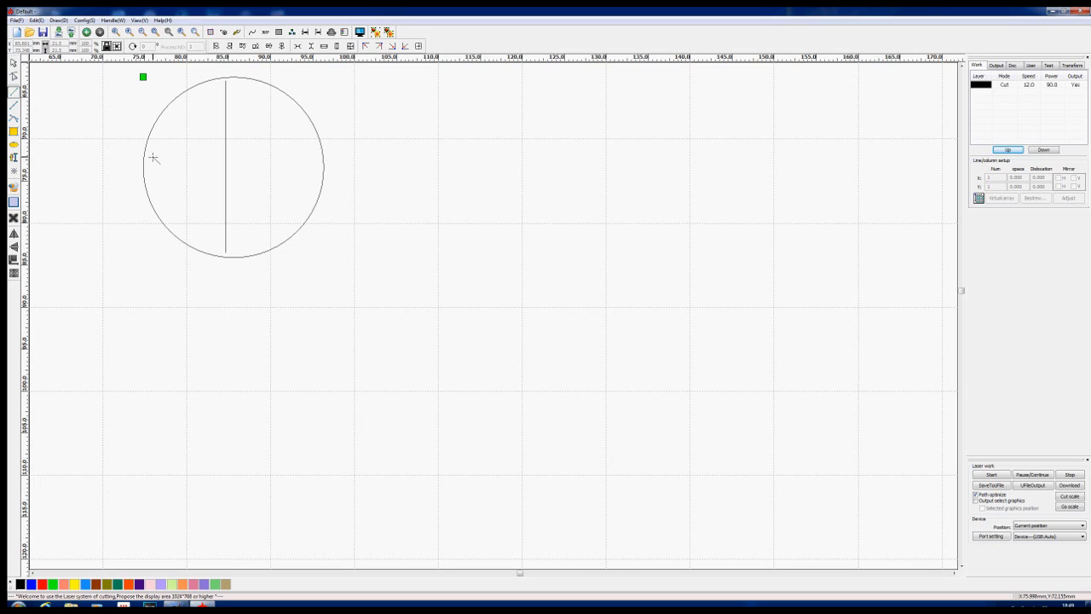
{"action": "left_click_drag", "start_coordinate": [153, 157], "coordinate": [290, 158]}
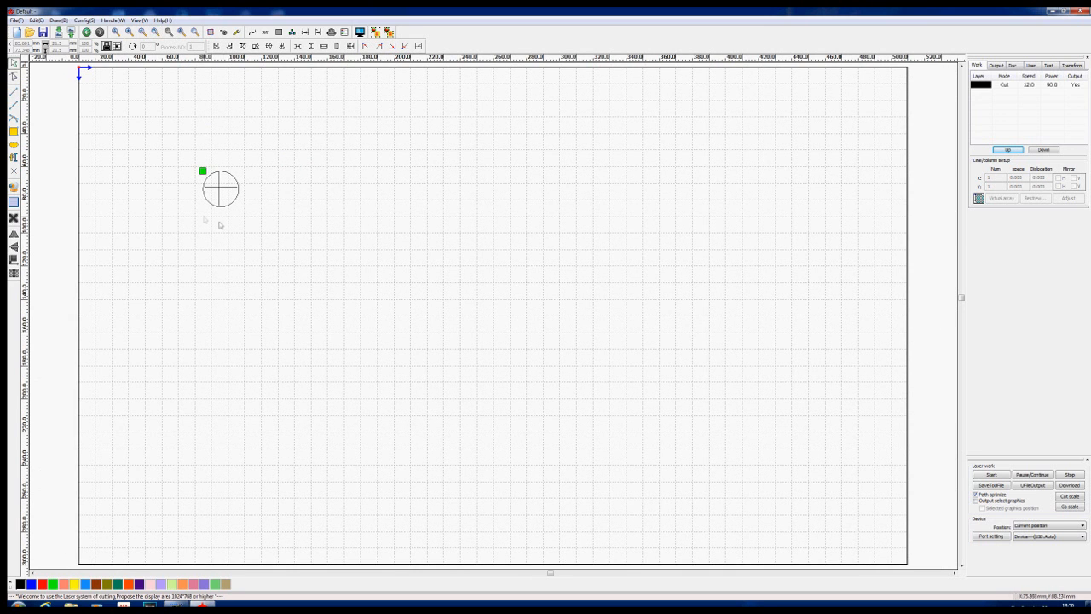
{"action": "mouse_move", "coordinate": [220, 216]}
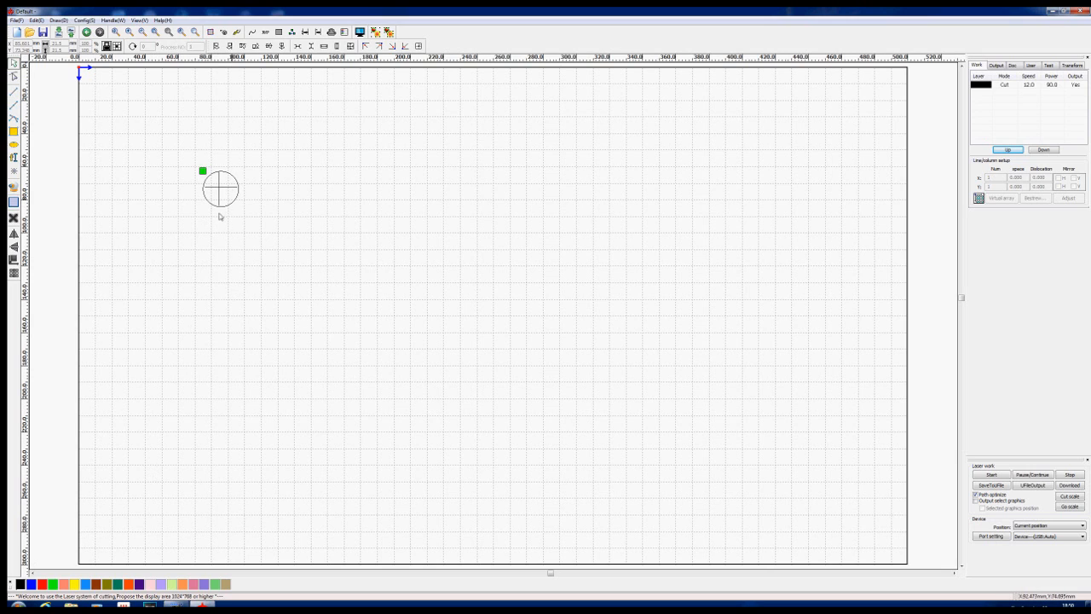
Assign the crosshair lines to a new red layer, then select the circle and crosshair together.
{"action": "left_click", "coordinate": [220, 188]}
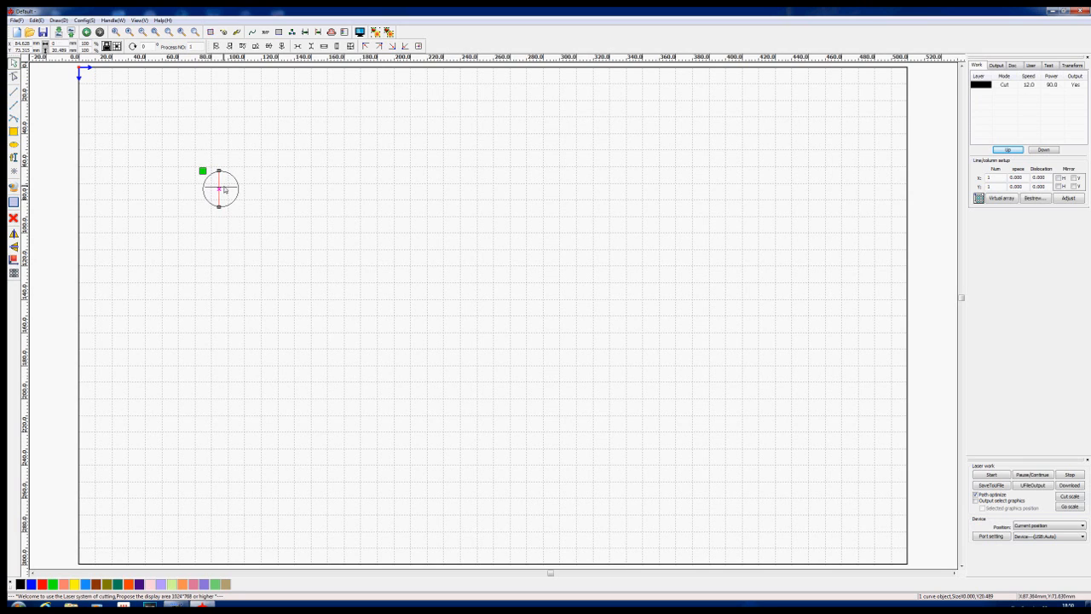
{"action": "left_click", "coordinate": [220, 189]}
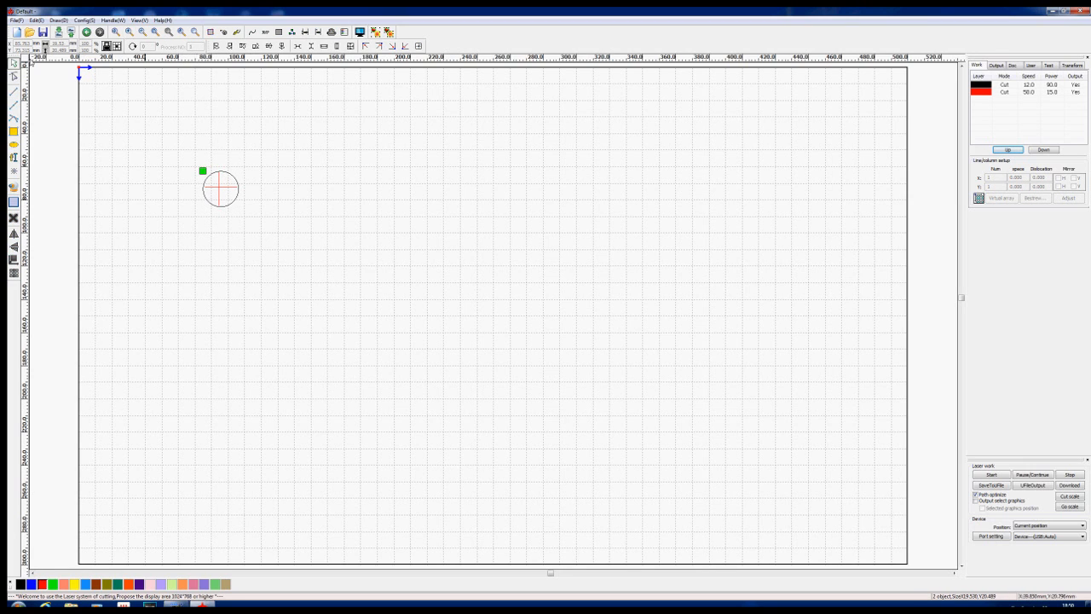
{"action": "left_click", "coordinate": [221, 188]}
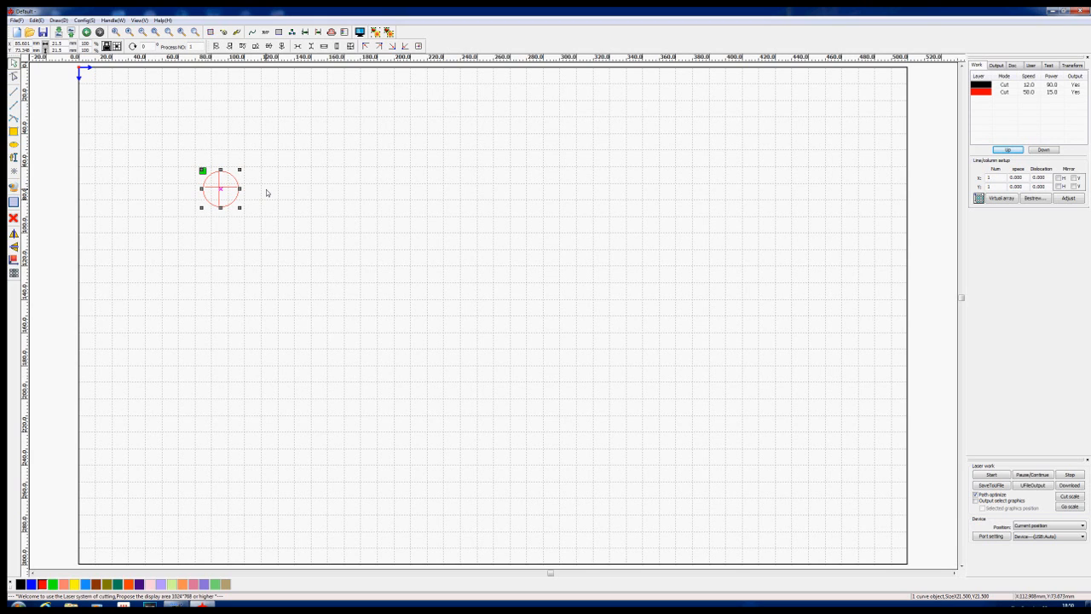
Place copies of the circle and resize them into a row of shrinking red circles.
{"action": "left_click", "coordinate": [277, 191]}
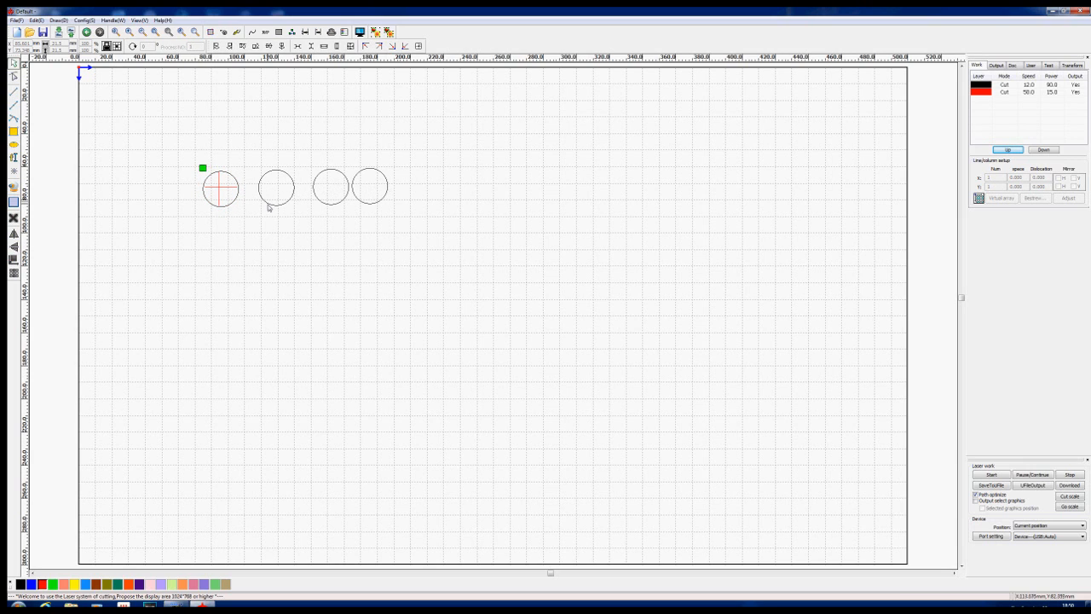
{"action": "mouse_move", "coordinate": [359, 205]}
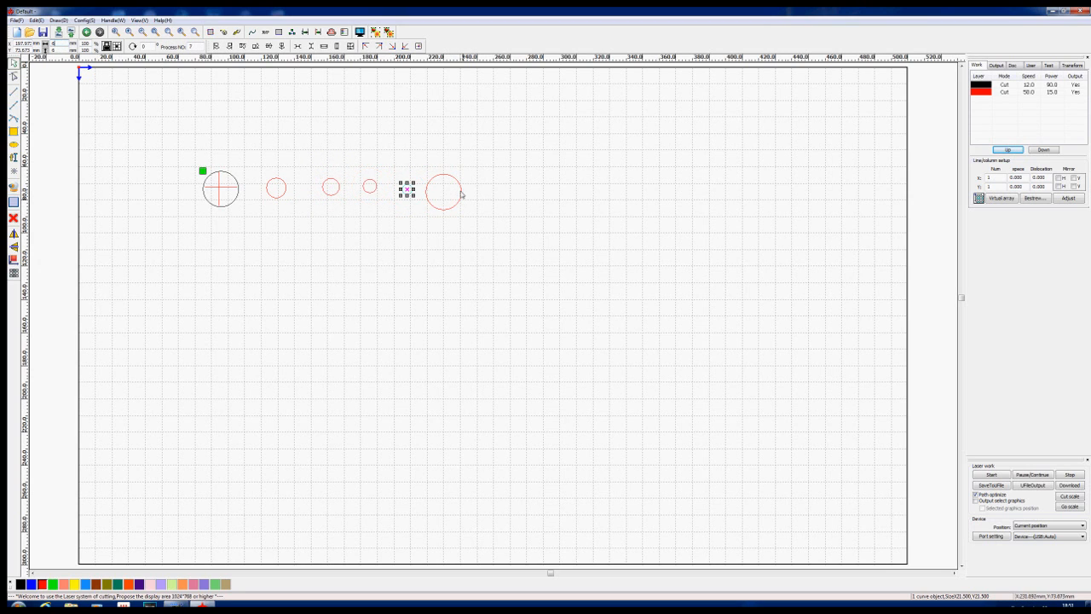
{"action": "left_click", "coordinate": [443, 191]}
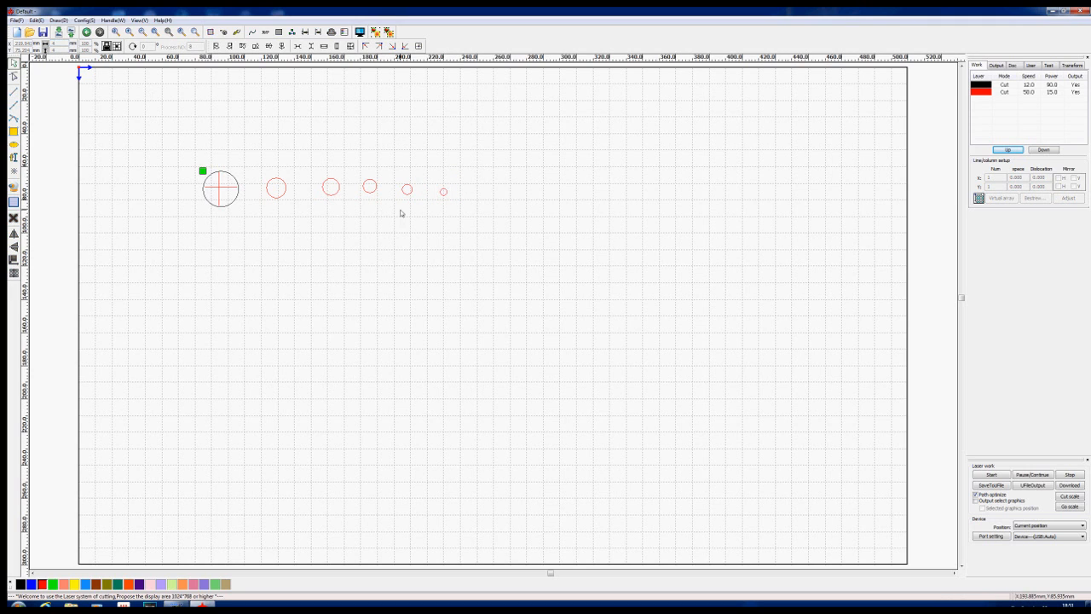
{"action": "mouse_move", "coordinate": [165, 152]}
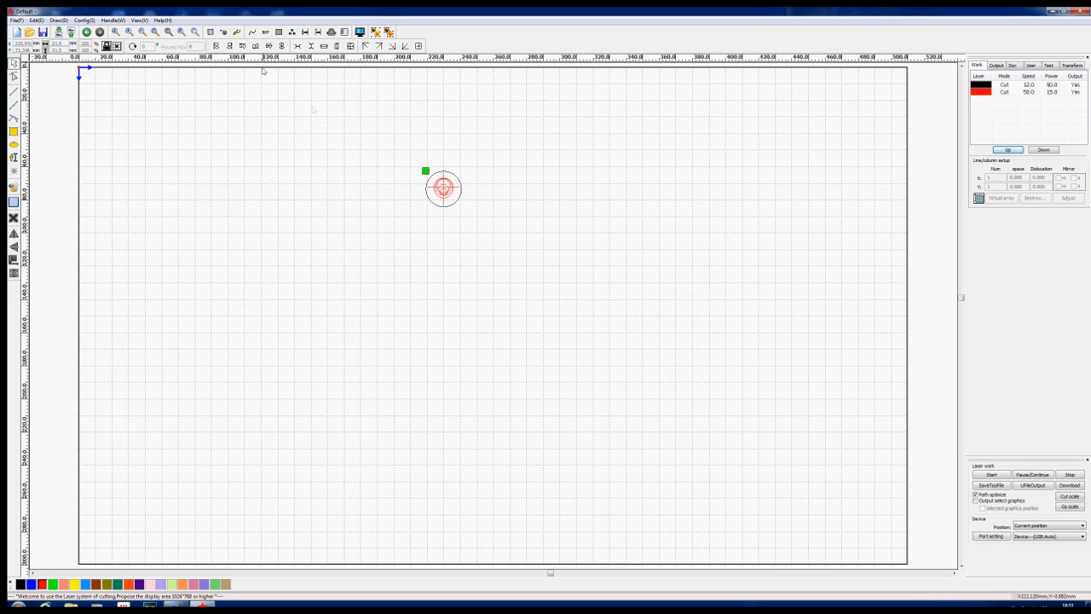
Select all circles and lines and center-align them into one concentric target.
{"action": "left_click", "coordinate": [443, 189]}
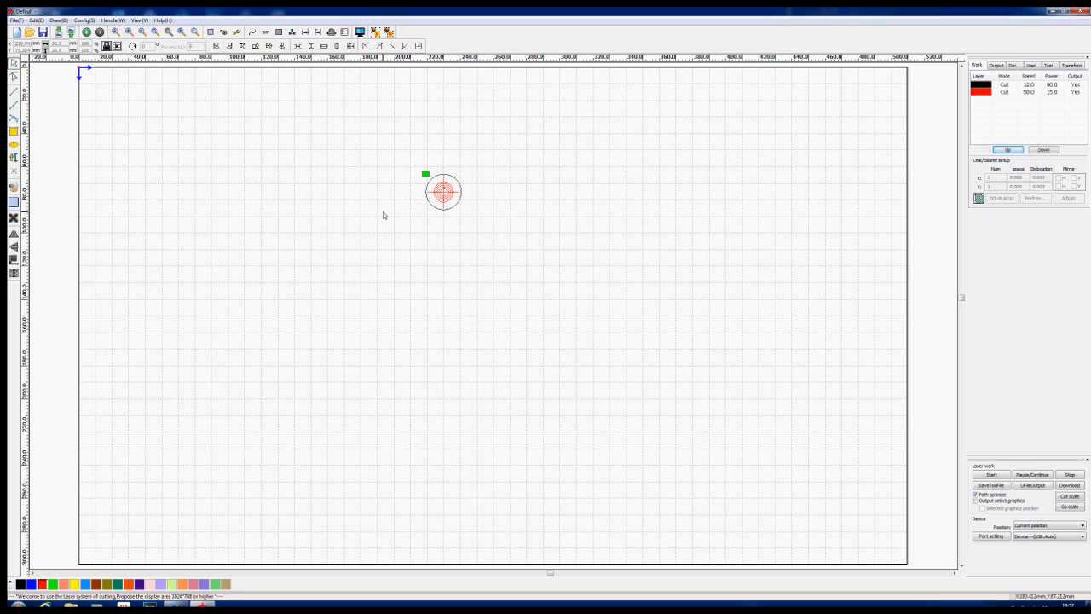
{"action": "mouse_move", "coordinate": [410, 180]}
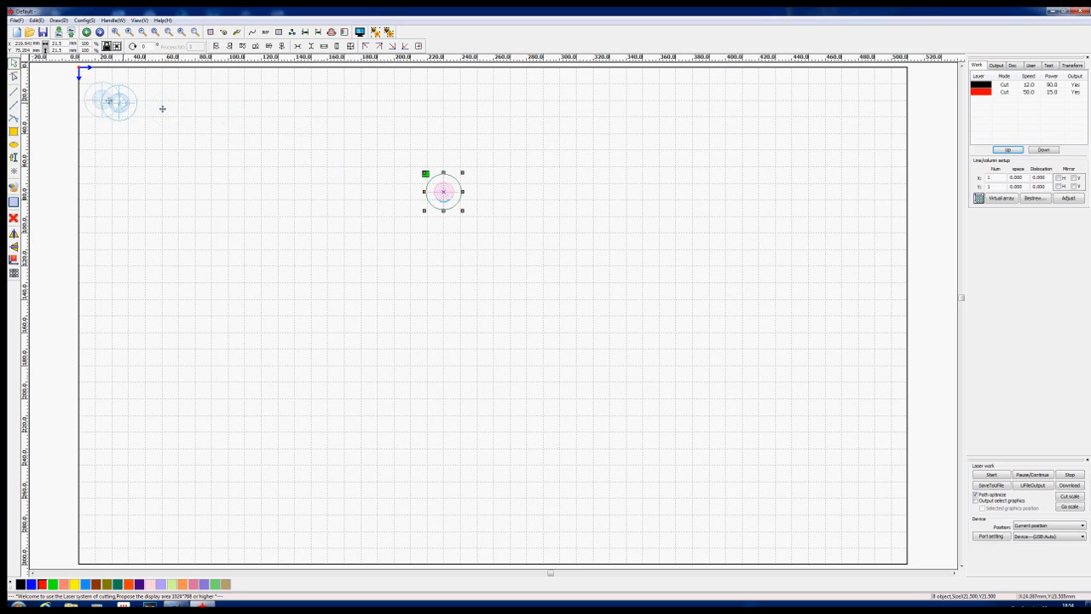
Move the target to the top-left corner and group its eight parts into one object.
{"action": "left_click_drag", "start_coordinate": [444, 191], "coordinate": [124, 100]}
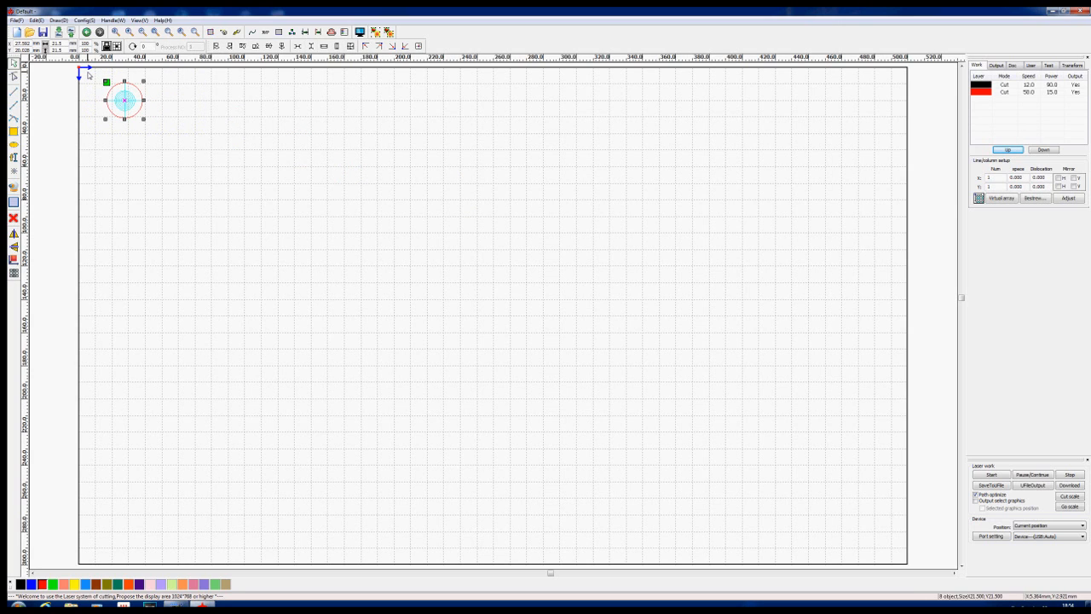
{"action": "left_click", "coordinate": [360, 32]}
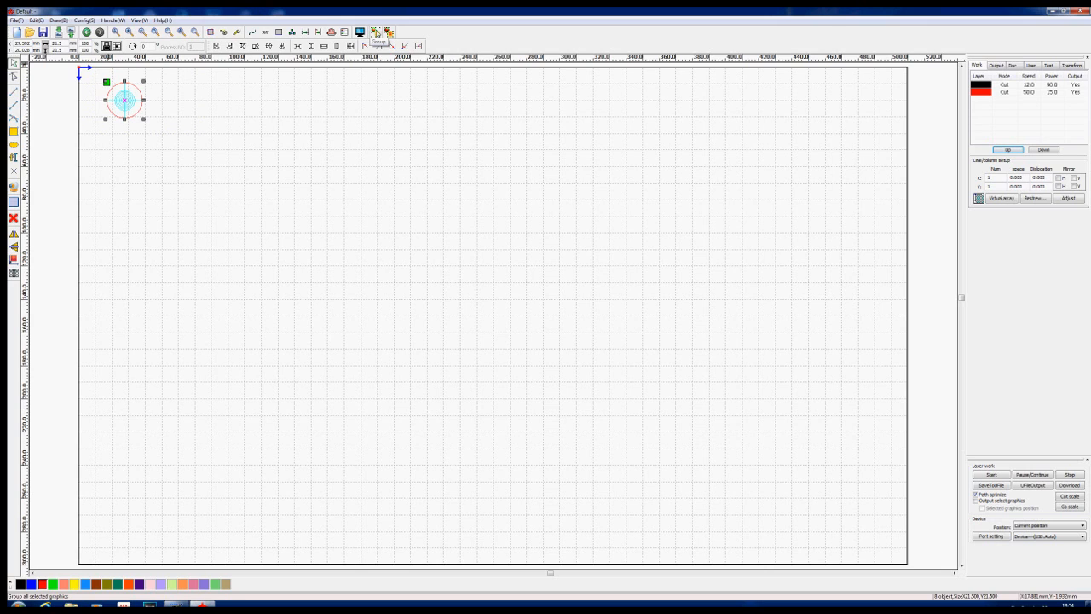
{"action": "left_click", "coordinate": [376, 32]}
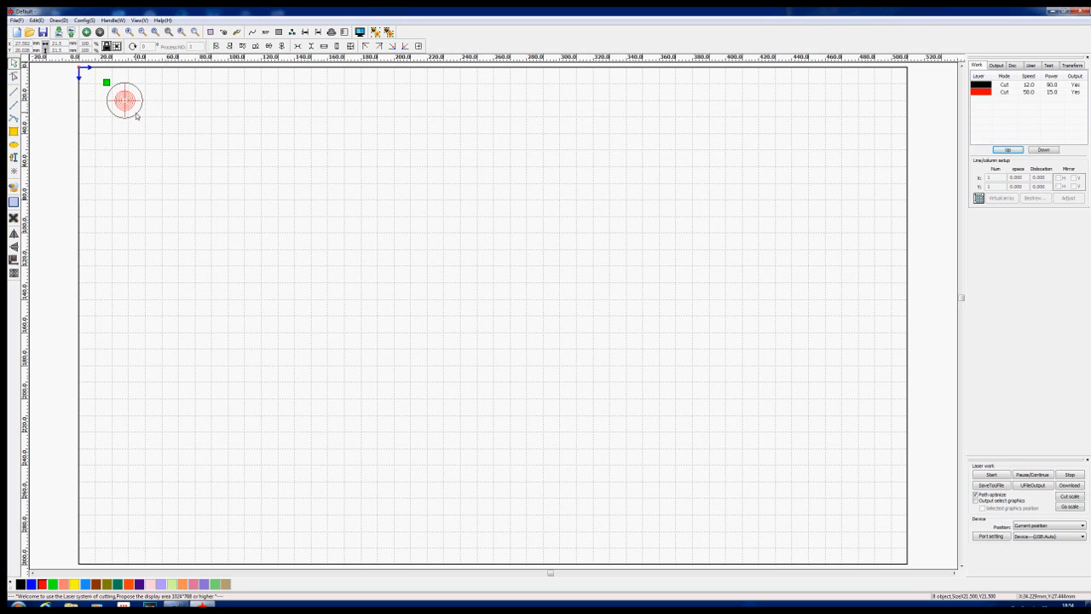
{"action": "left_click", "coordinate": [124, 99]}
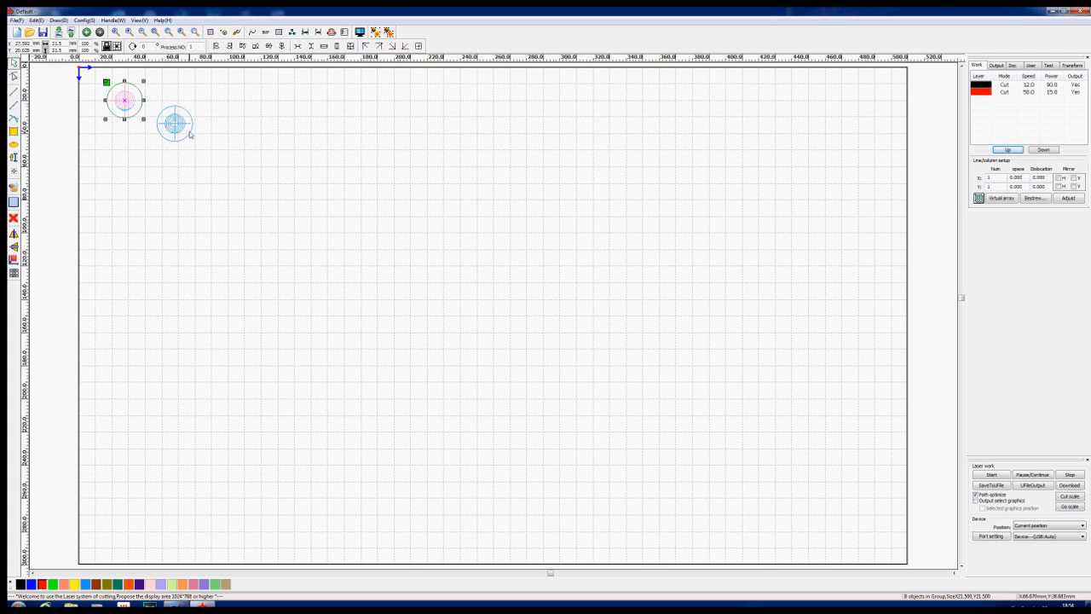
Copy the grouped target into a top row of eight, plus one below.
{"action": "left_click_drag", "start_coordinate": [174, 124], "coordinate": [123, 100]}
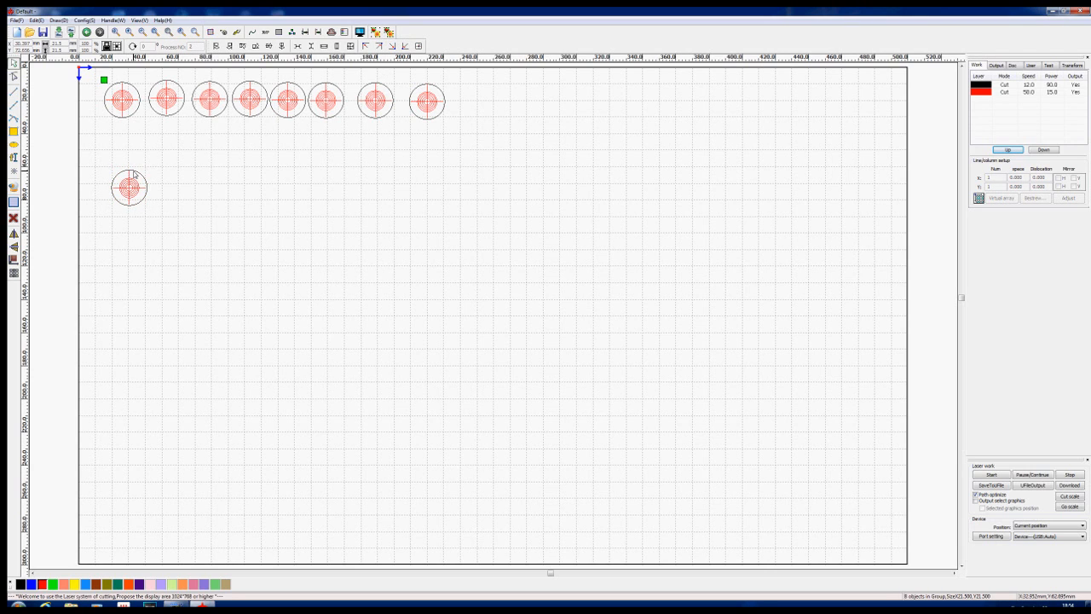
{"action": "left_click", "coordinate": [128, 188]}
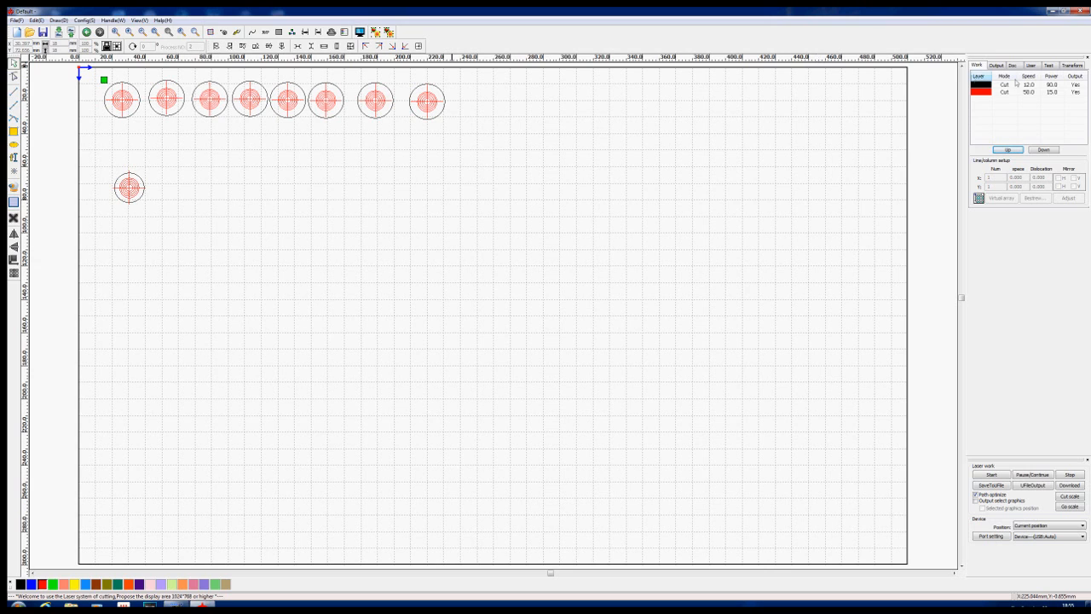
{"action": "left_click", "coordinate": [980, 85]}
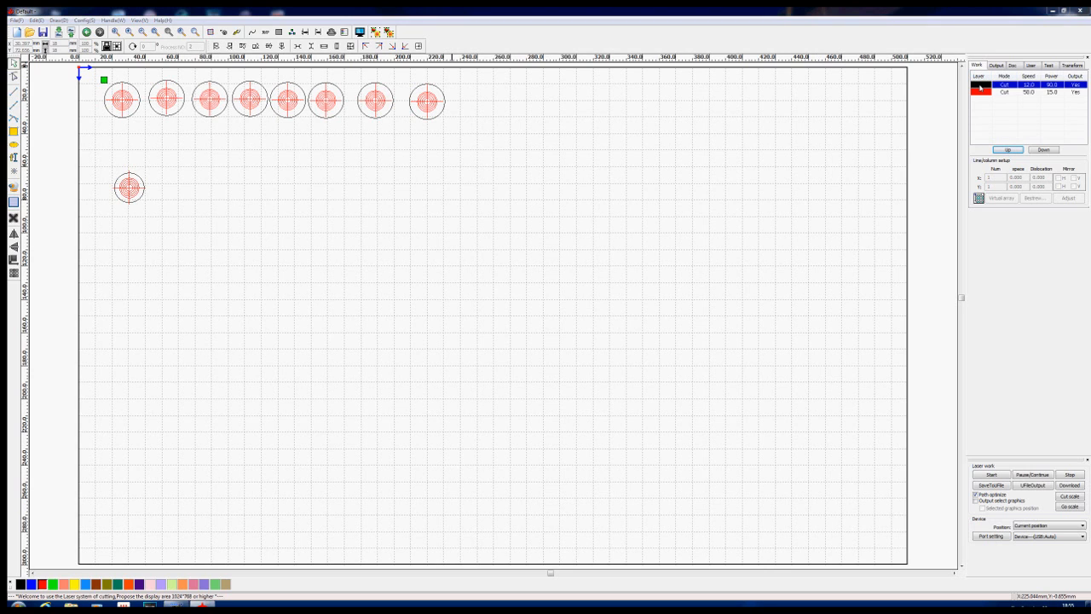
{"action": "double_click", "coordinate": [981, 84]}
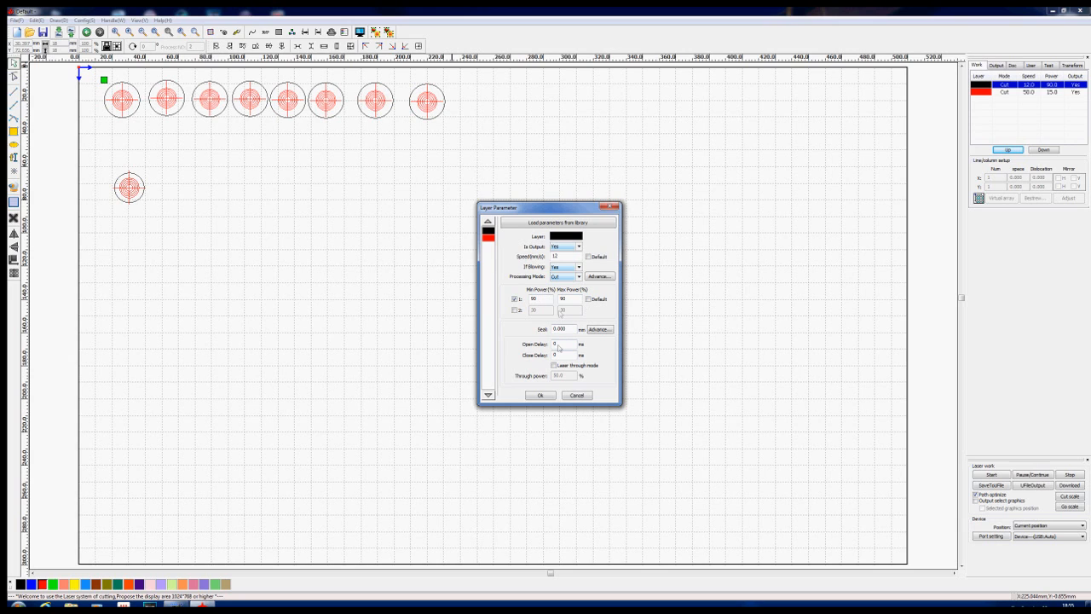
{"action": "left_click", "coordinate": [540, 395]}
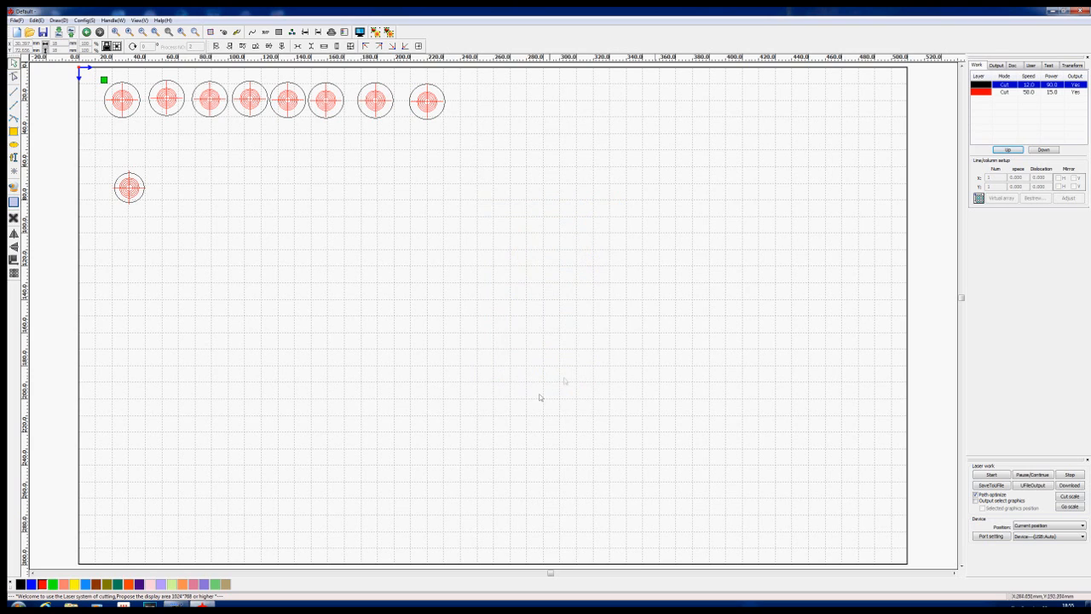
{"action": "mouse_move", "coordinate": [971, 49]}
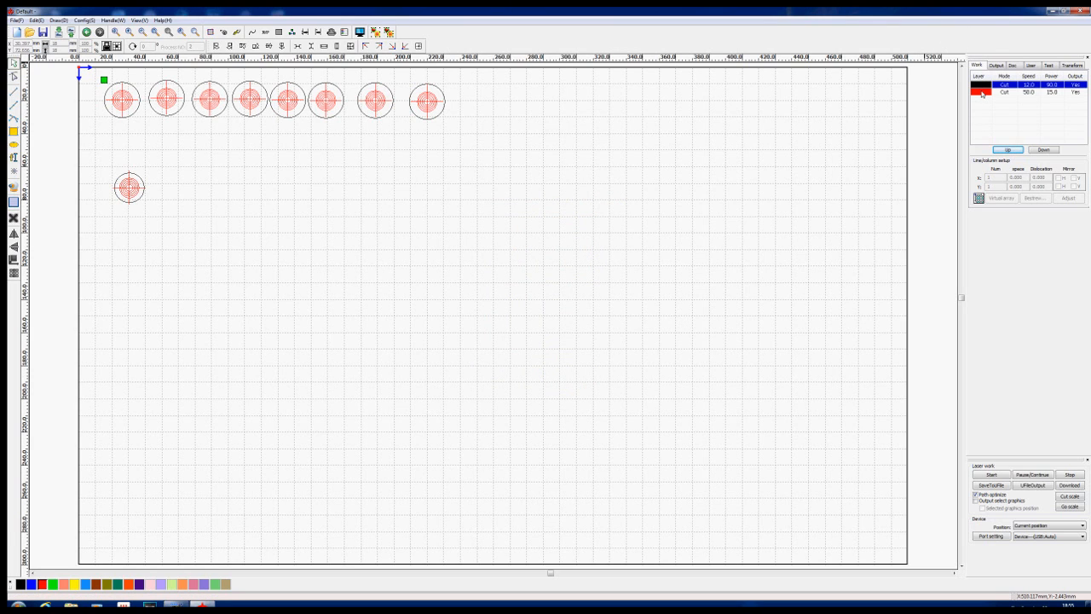
Uncheck Laser through mode for the red layer (speed 50, power 15) and move it above black.
{"action": "left_click", "coordinate": [1023, 92]}
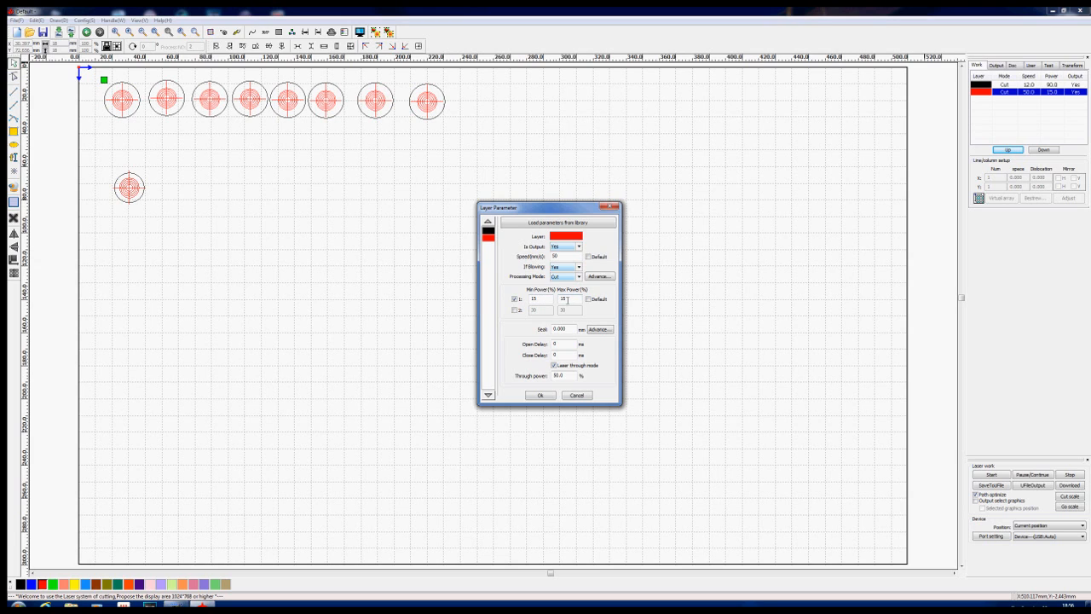
{"action": "mouse_move", "coordinate": [605, 361]}
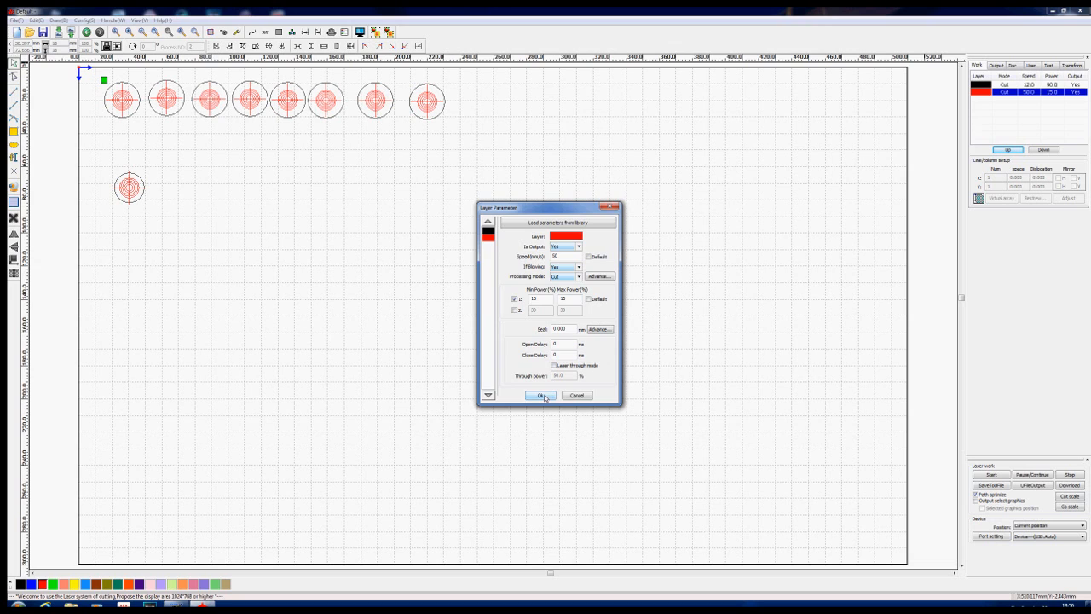
{"action": "left_click", "coordinate": [541, 394]}
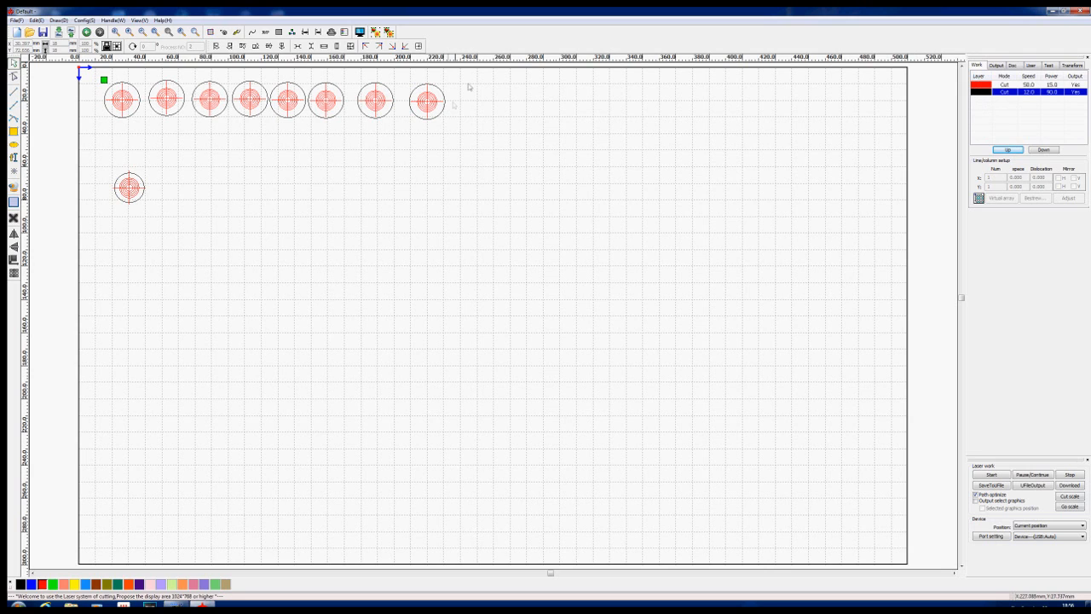
{"action": "mouse_move", "coordinate": [377, 107]}
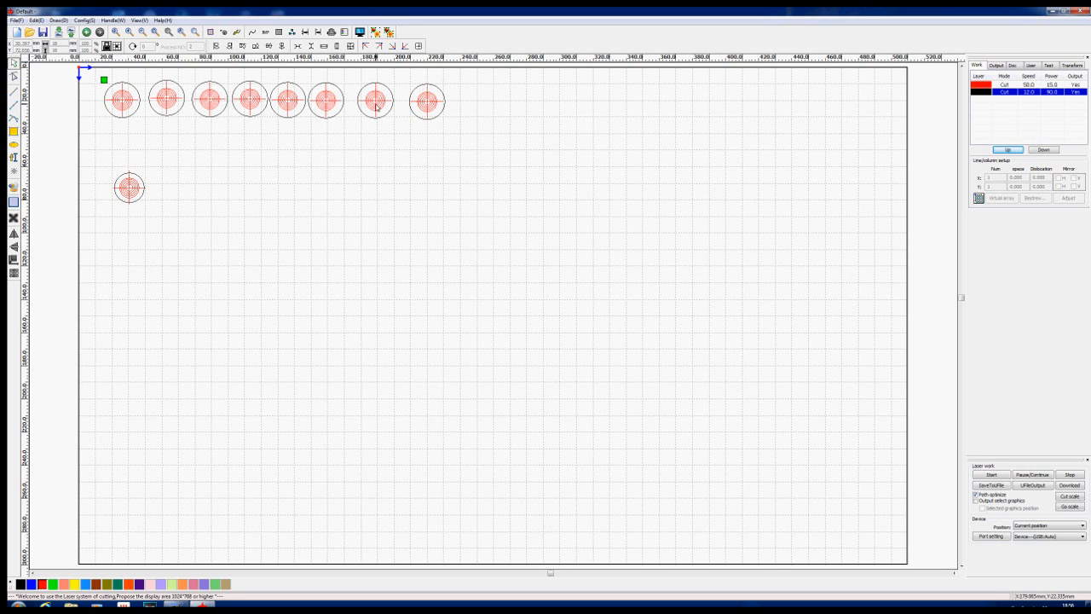
{"action": "mouse_move", "coordinate": [396, 109]}
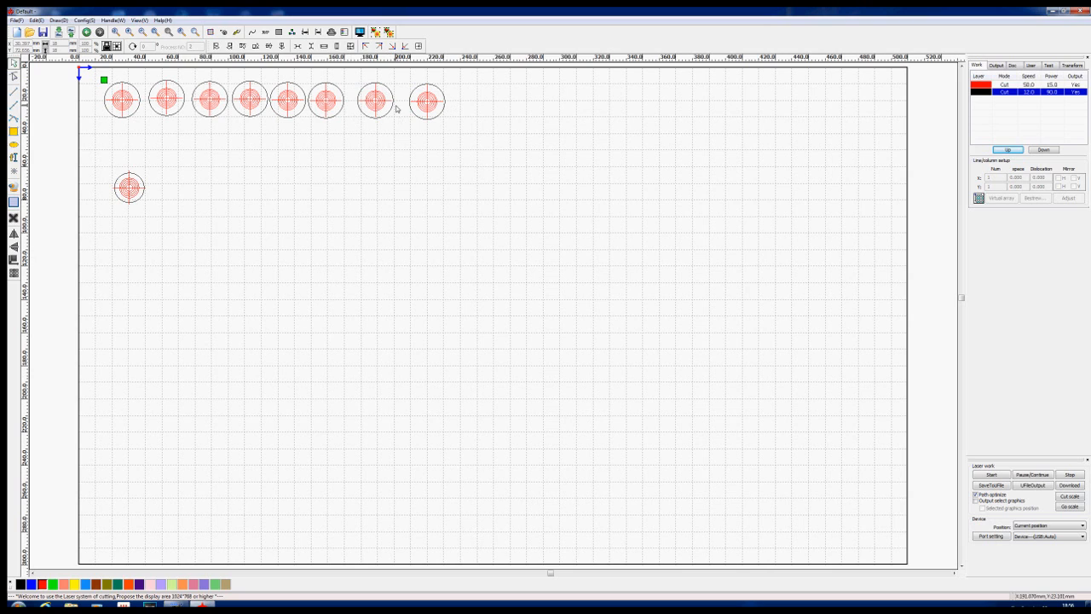
{"action": "mouse_move", "coordinate": [433, 84]}
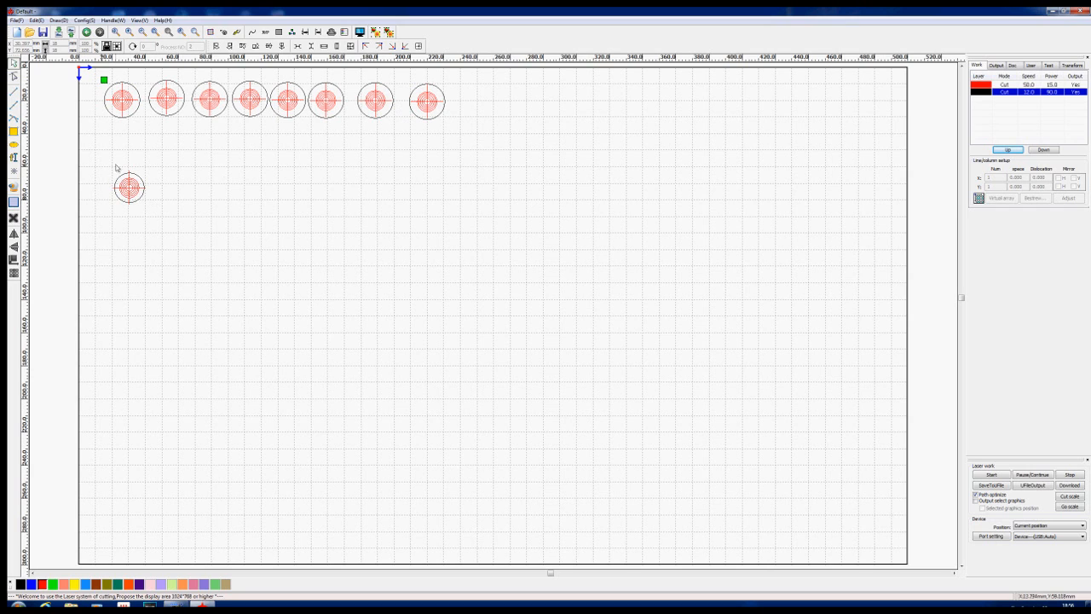
Copy the lower target seven times to fill a second row of eight targets.
{"action": "left_click", "coordinate": [129, 186]}
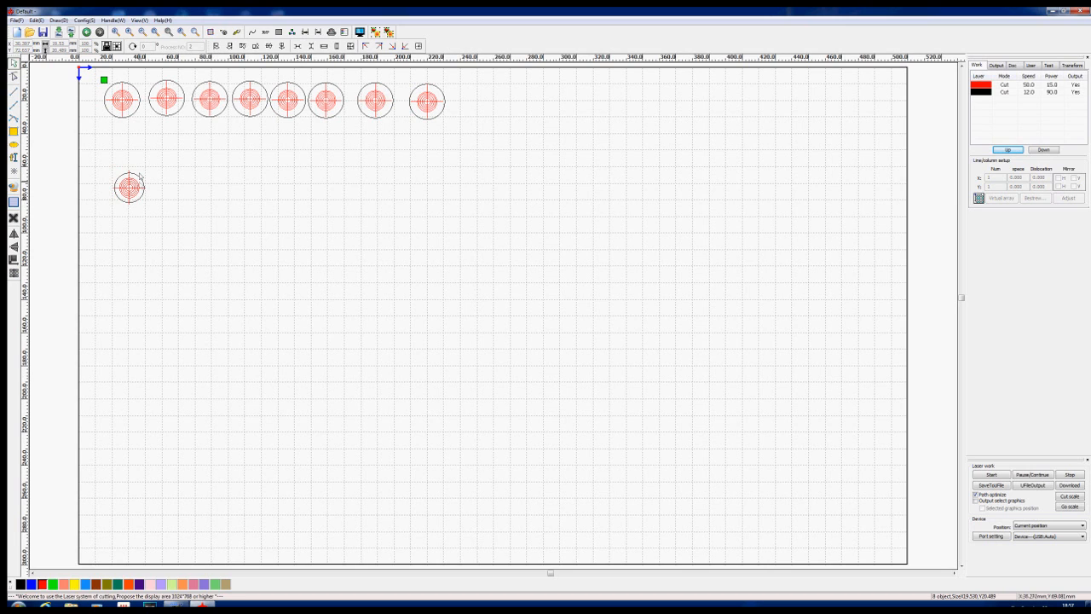
{"action": "left_click", "coordinate": [129, 187]}
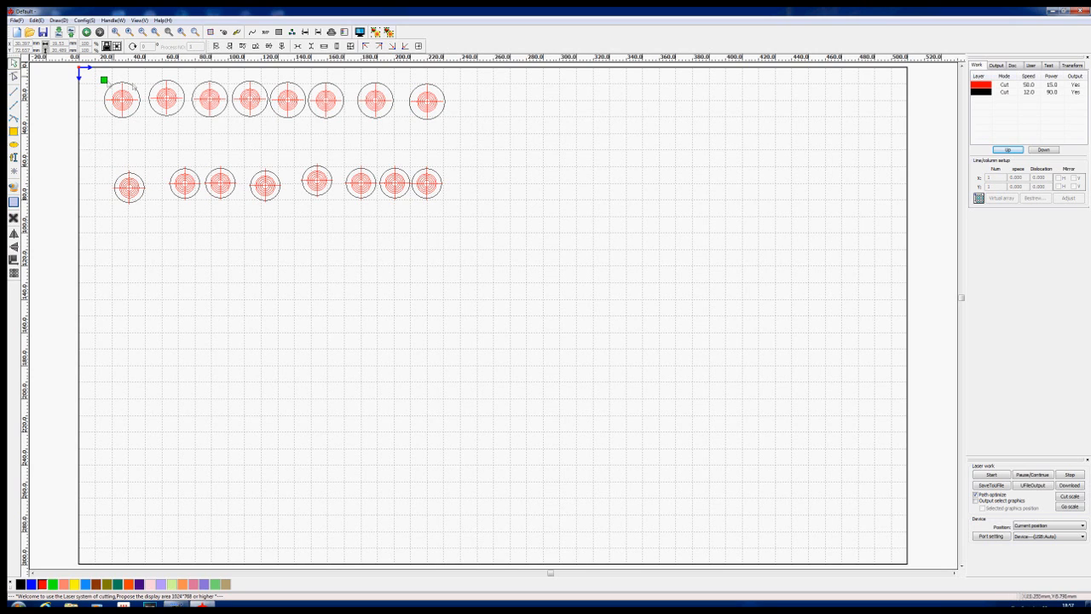
{"action": "left_click_drag", "start_coordinate": [93, 76], "coordinate": [468, 136]}
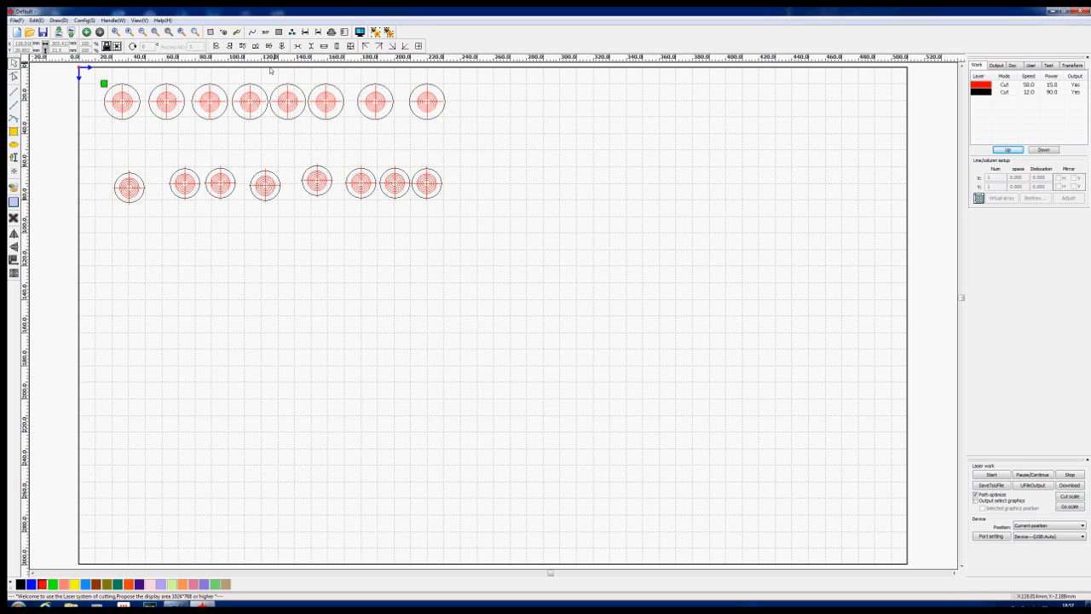
{"action": "mouse_move", "coordinate": [298, 46]}
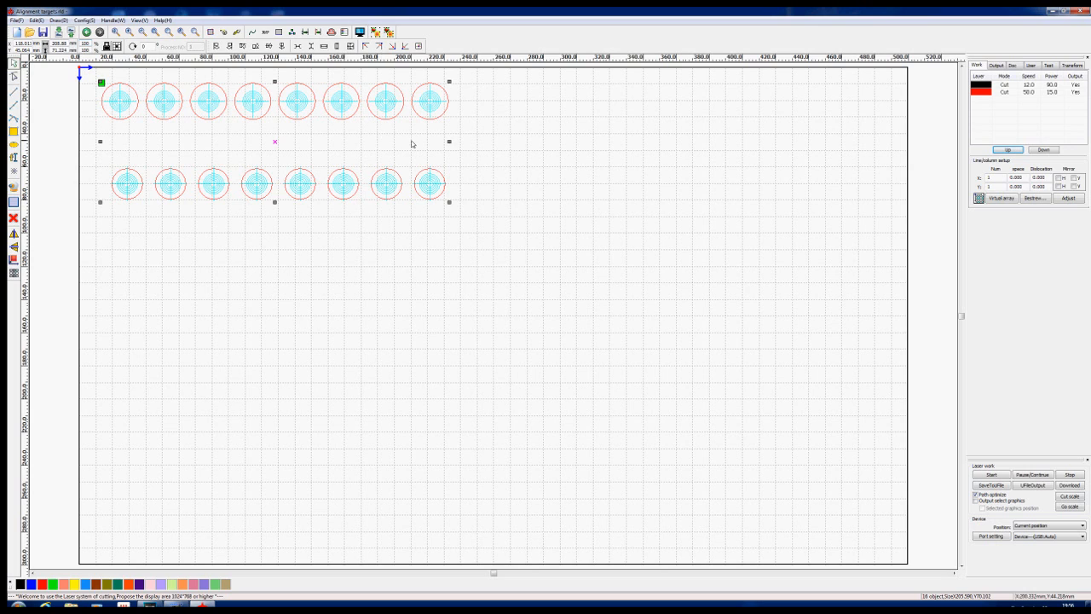
{"action": "mouse_move", "coordinate": [976, 41]}
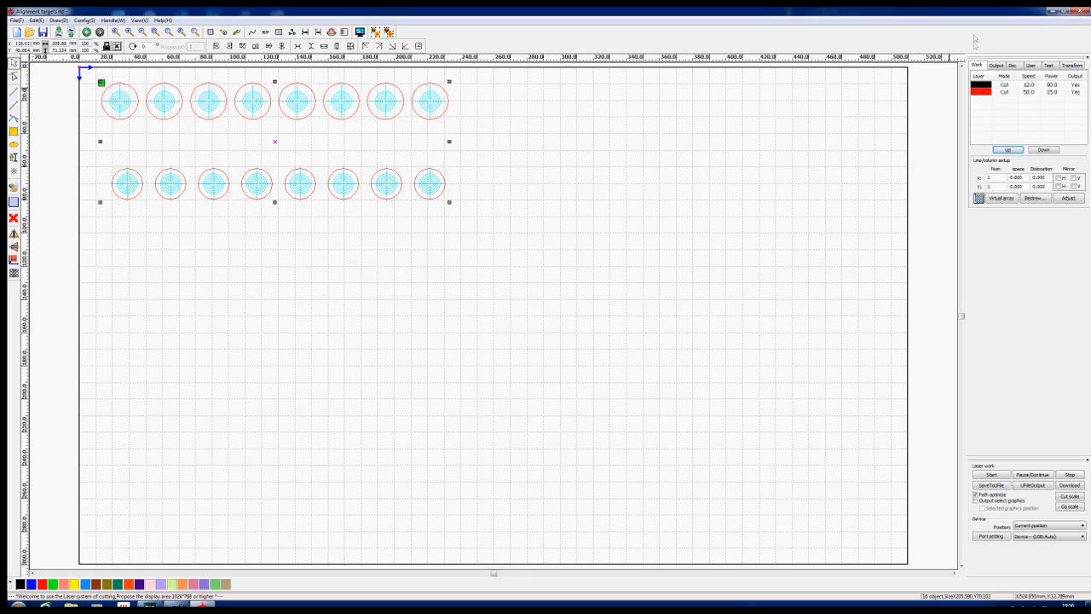
Select the black layer in the layer list to move it ahead of red.
{"action": "left_click", "coordinate": [978, 85]}
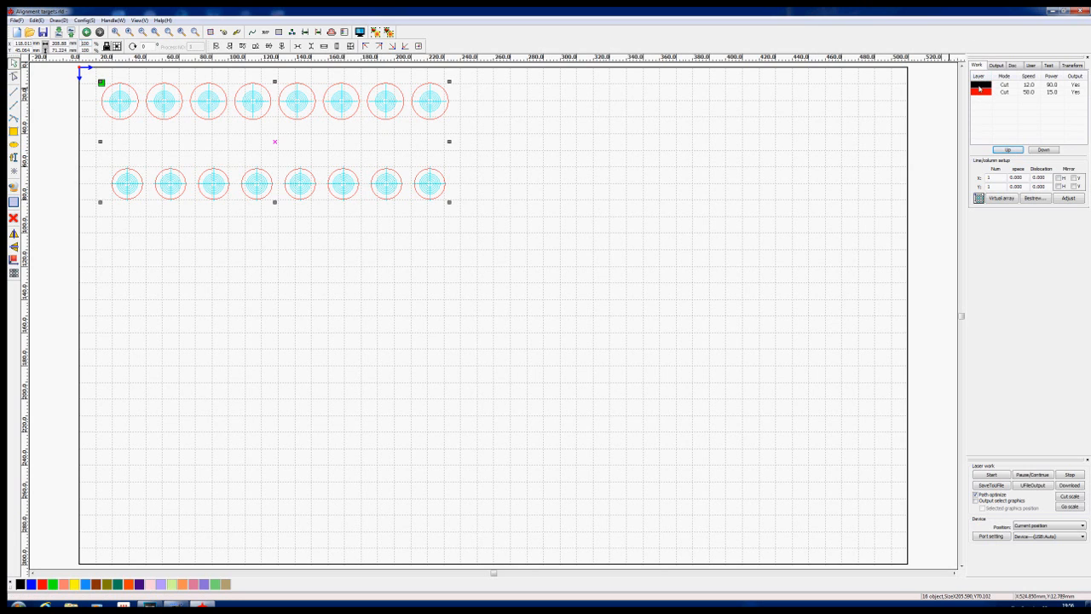
{"action": "double_click", "coordinate": [980, 85]}
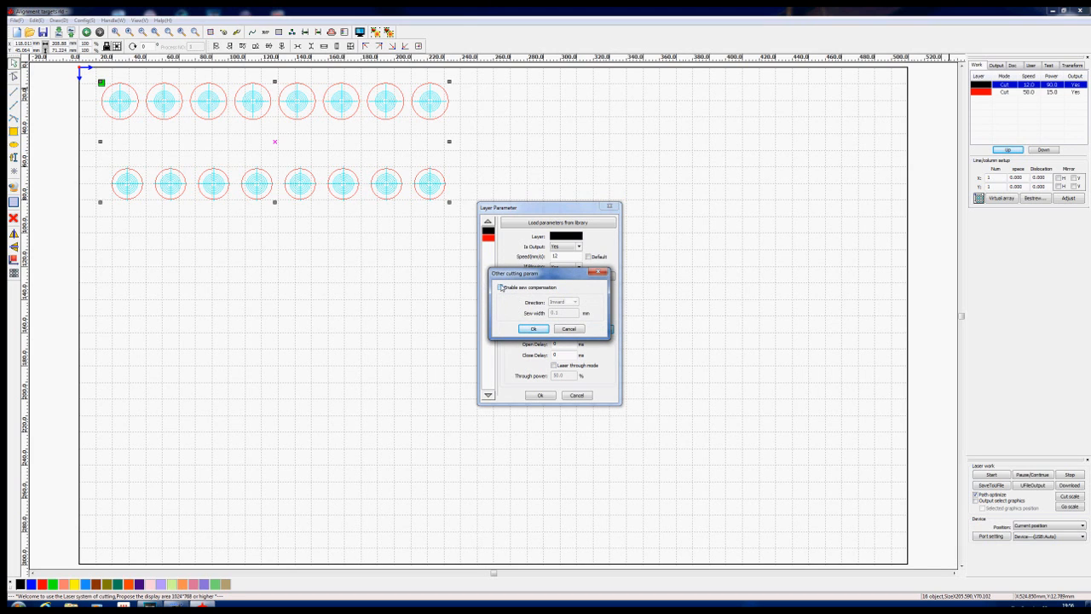
{"action": "left_click", "coordinate": [501, 287]}
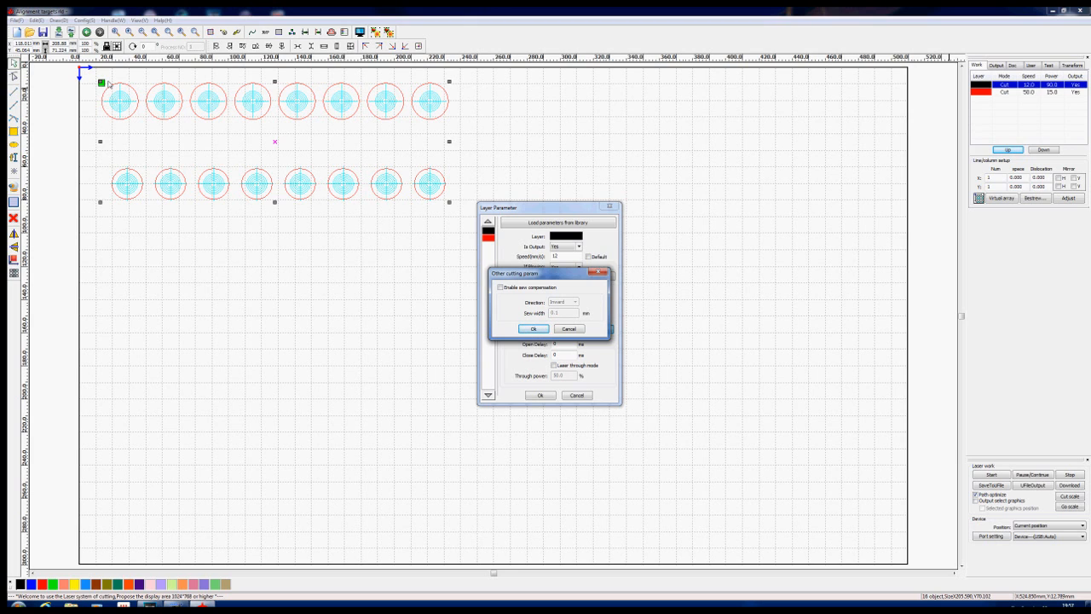
{"action": "mouse_move", "coordinate": [213, 139]}
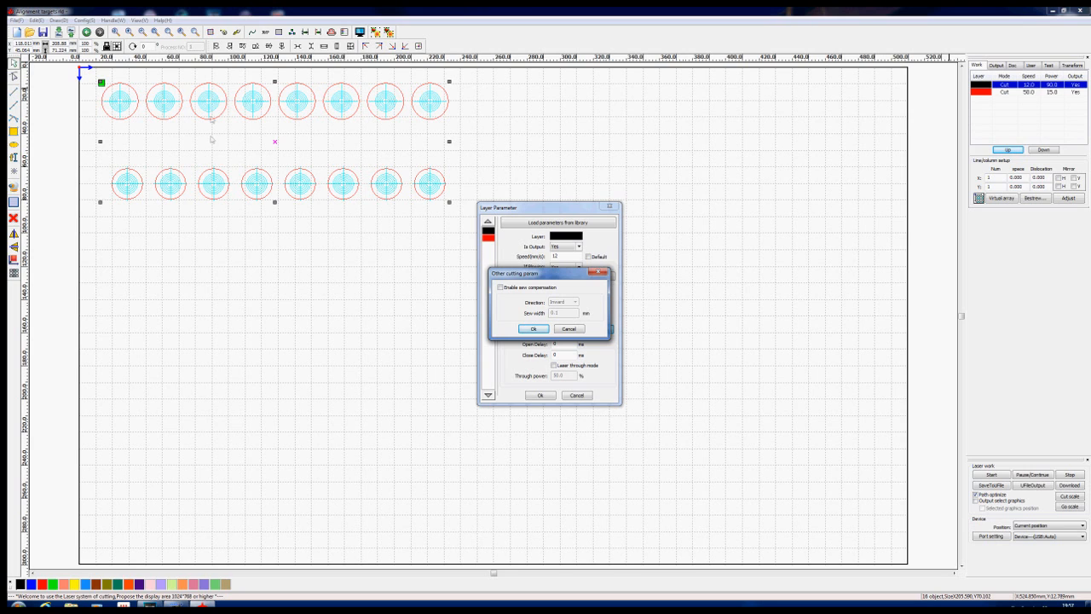
{"action": "mouse_move", "coordinate": [225, 174]}
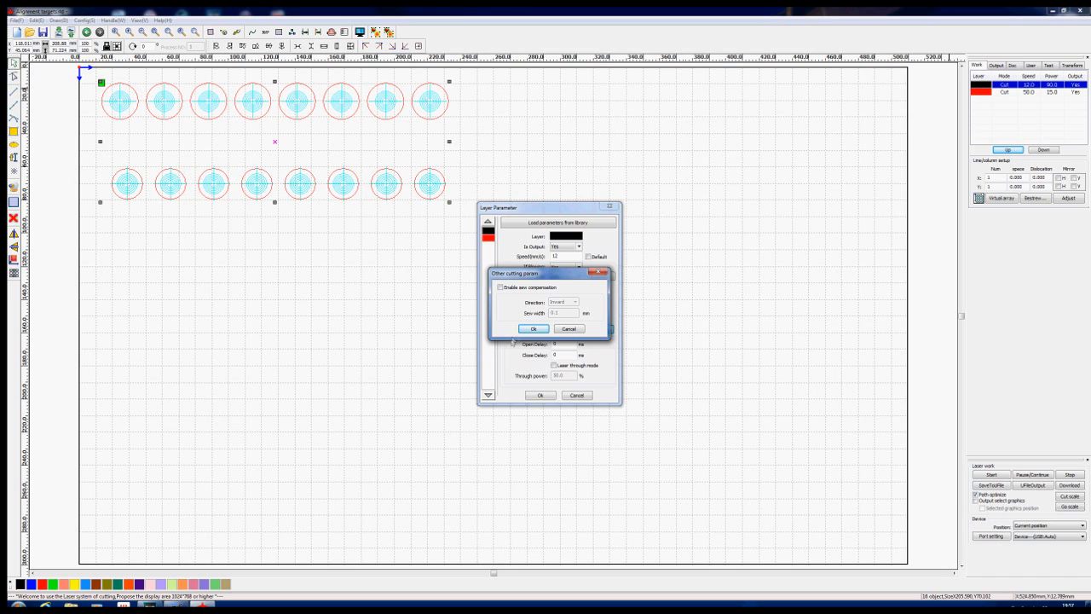
{"action": "left_click", "coordinate": [534, 329]}
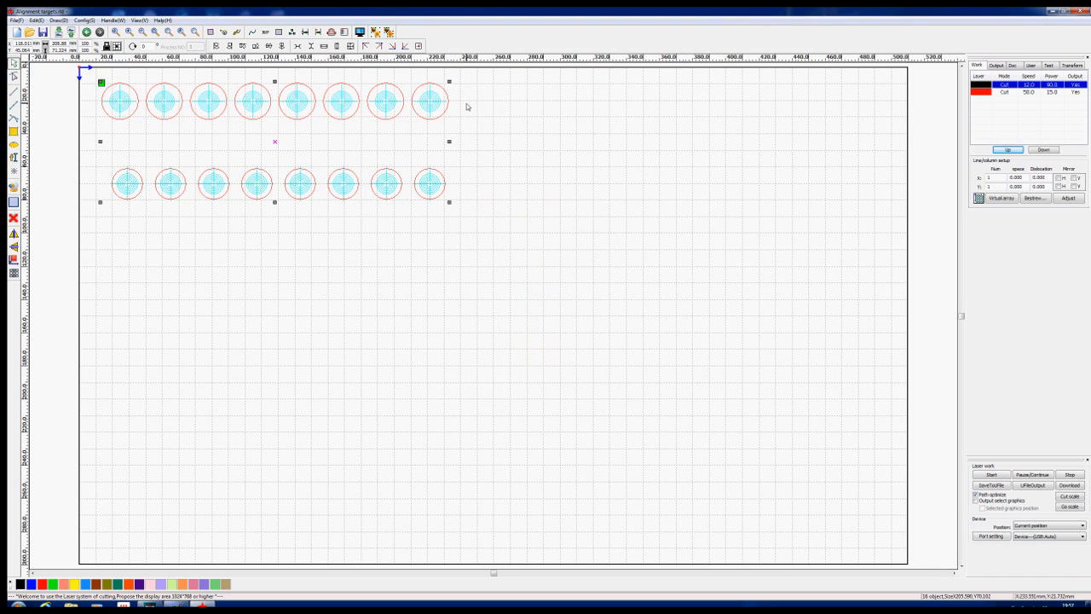